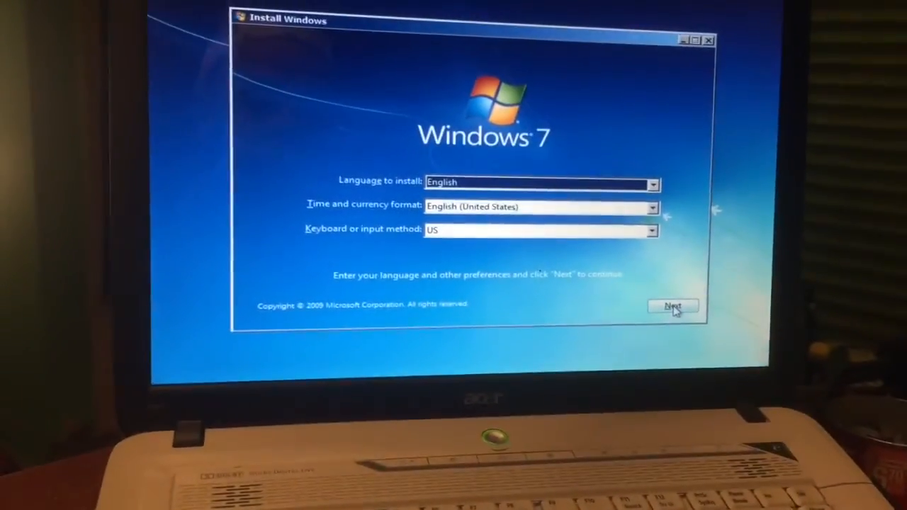
- Keep English/US defaults, start installing, accept the license terms and continue to disk choice
{"action": "left_click", "coordinate": [672, 306]}
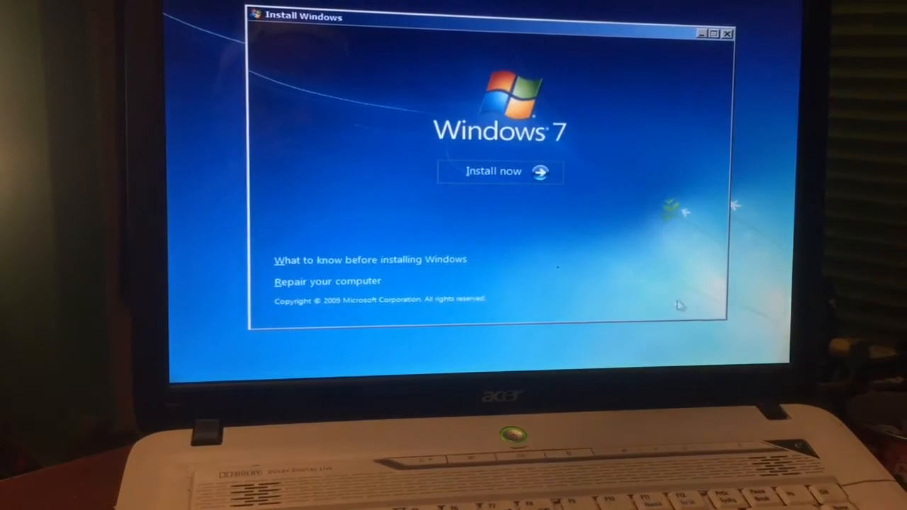
{"action": "left_click", "coordinate": [493, 172]}
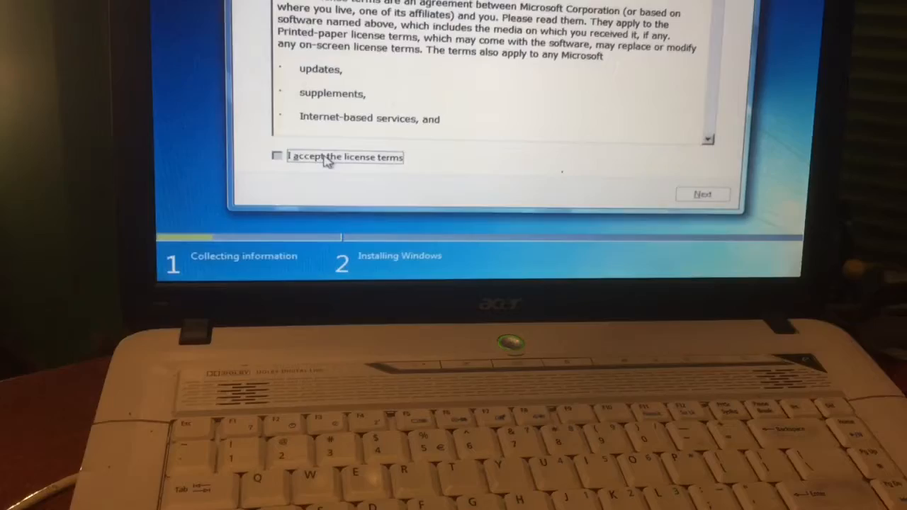
{"action": "left_click", "coordinate": [278, 155]}
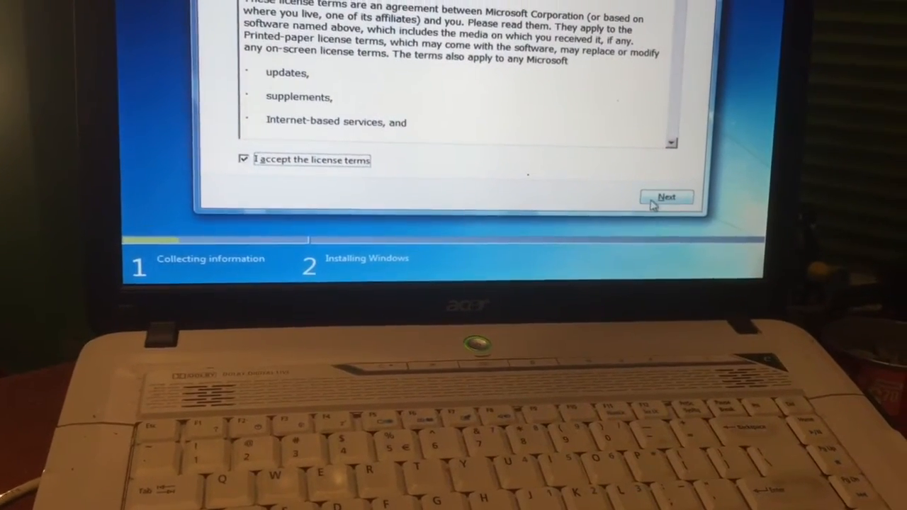
{"action": "left_click", "coordinate": [666, 197]}
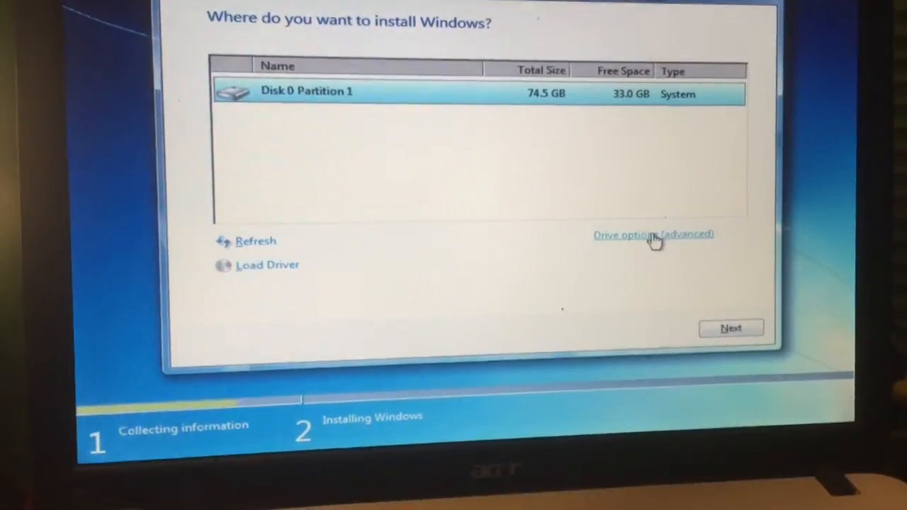
- Install onto Disk 0 Partition 1, accepting that old files move to Windows.old
{"action": "left_click", "coordinate": [731, 327]}
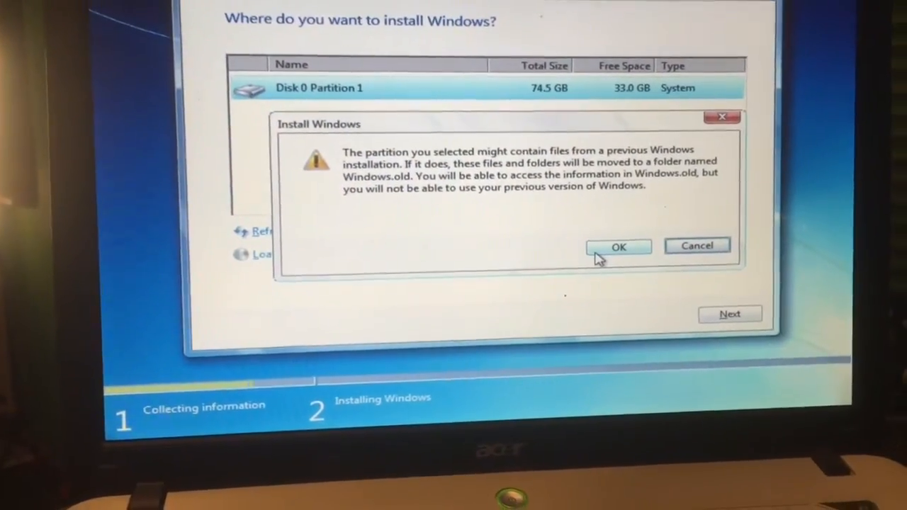
{"action": "left_click", "coordinate": [618, 246]}
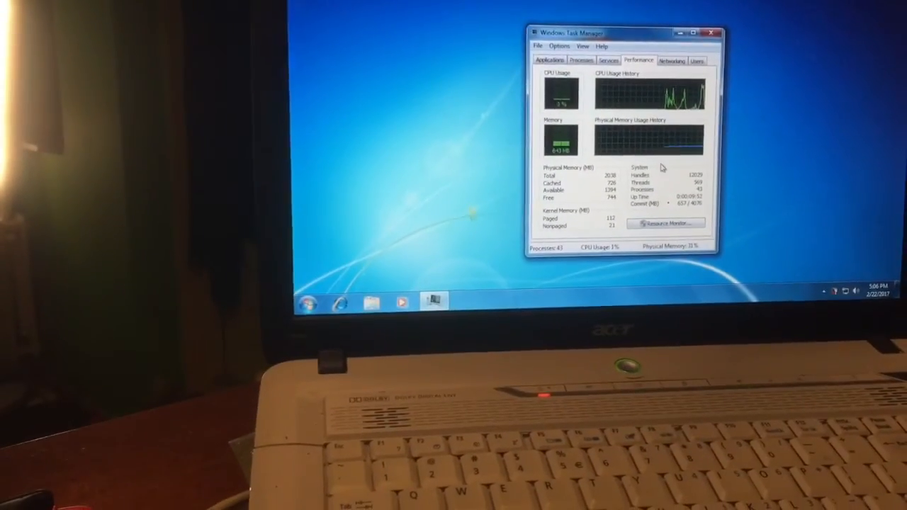
- Add Computer, User's Files, Network, Recycle Bin and Control Panel icons to the desktop
{"action": "left_click", "coordinate": [714, 33]}
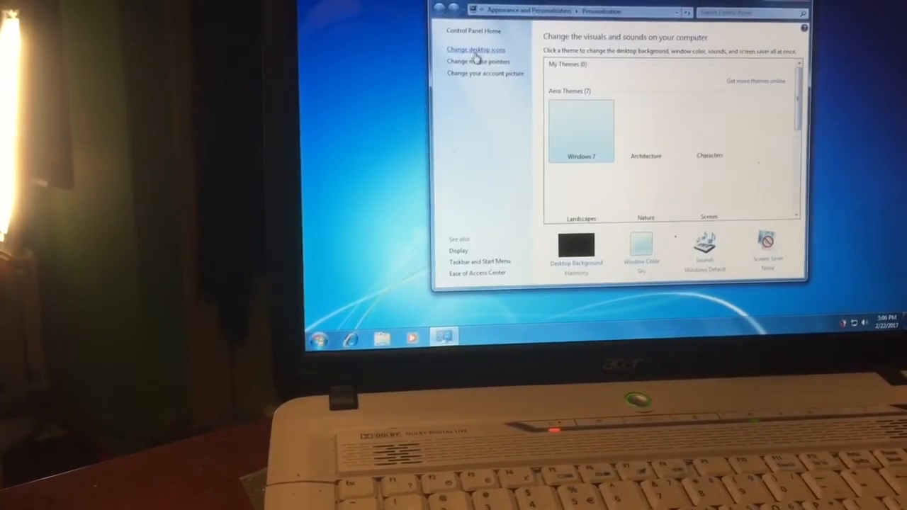
{"action": "left_click", "coordinate": [475, 48]}
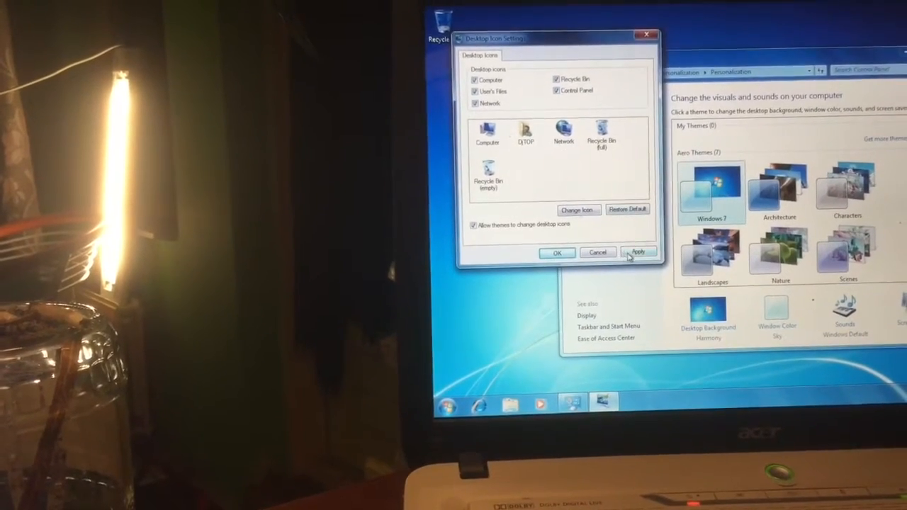
{"action": "left_click", "coordinate": [557, 253]}
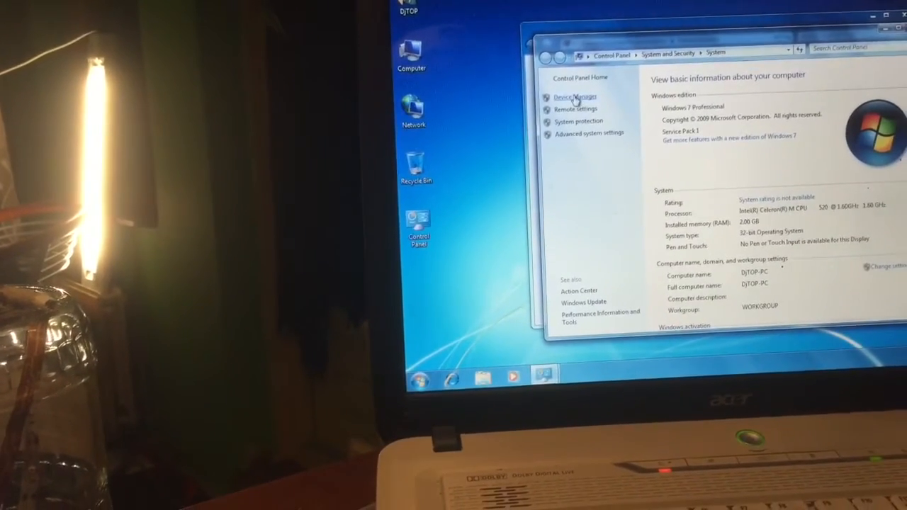
- View Device Manager's PCI FLASH Memory entries under Other devices, then browse Local Disk (C:)
{"action": "left_click", "coordinate": [576, 96]}
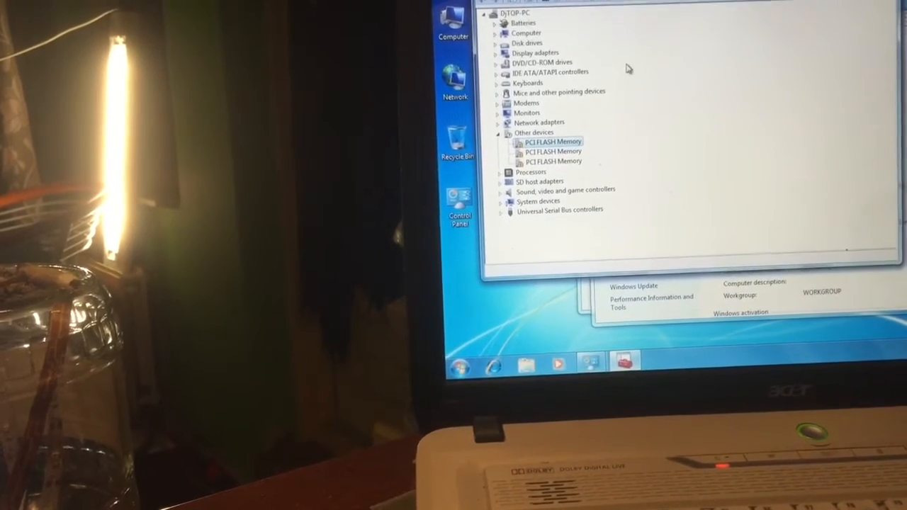
{"action": "left_click", "coordinate": [502, 122]}
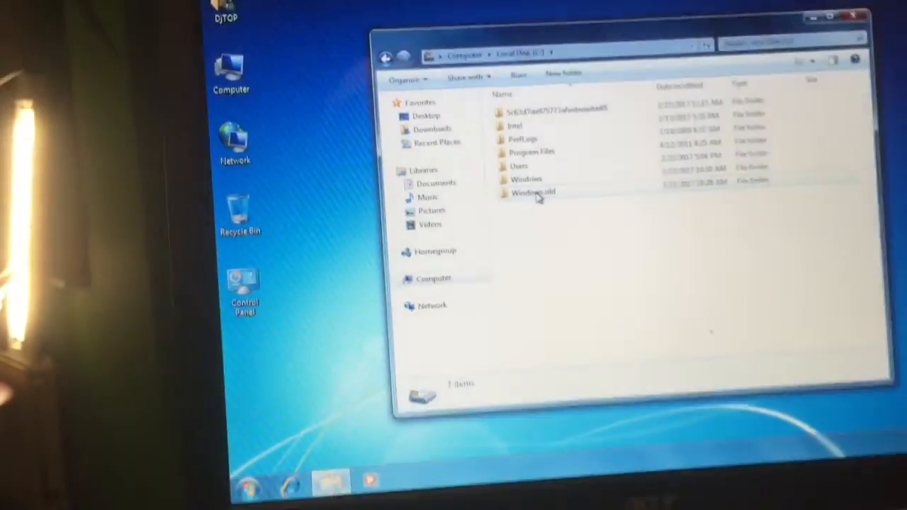
- Move the old Dj profile's downloads from Windows.old into the current Downloads folder
{"action": "double_click", "coordinate": [533, 193]}
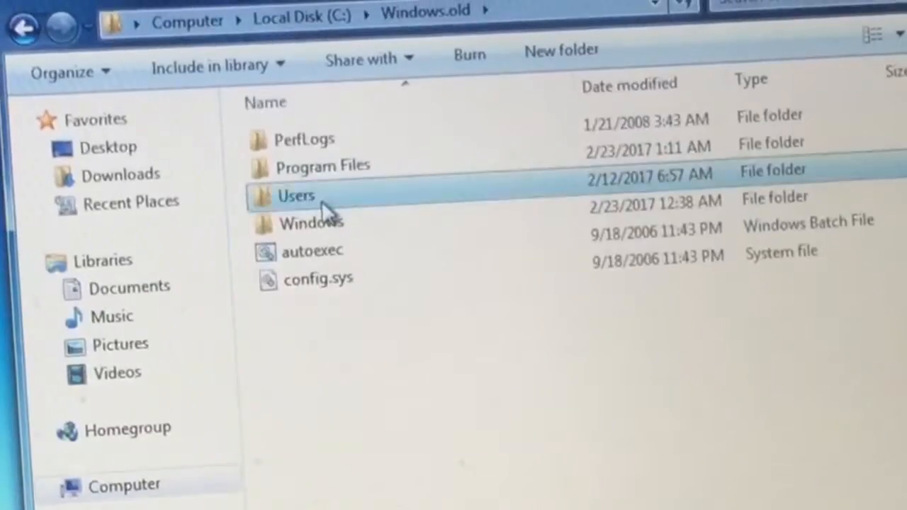
{"action": "double_click", "coordinate": [296, 195]}
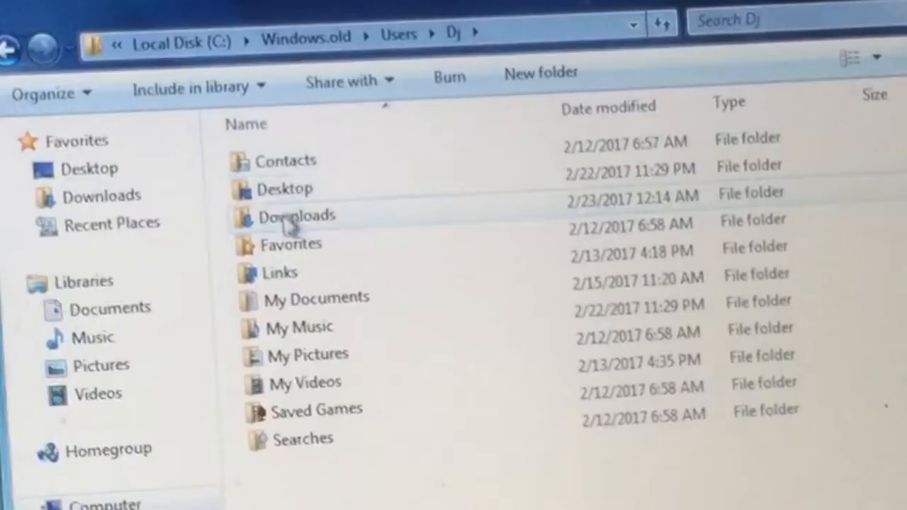
{"action": "double_click", "coordinate": [283, 189]}
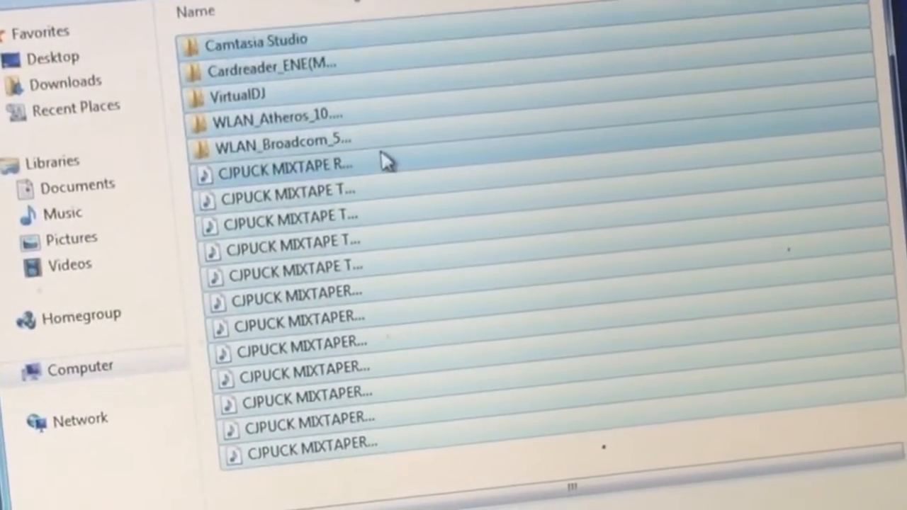
{"action": "left_click_drag", "start_coordinate": [390, 159], "coordinate": [71, 74]}
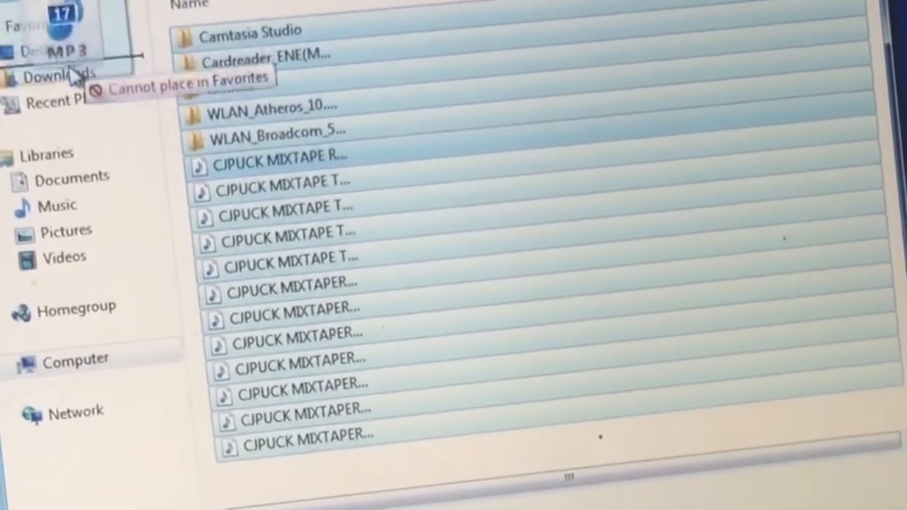
{"action": "left_click", "coordinate": [68, 180]}
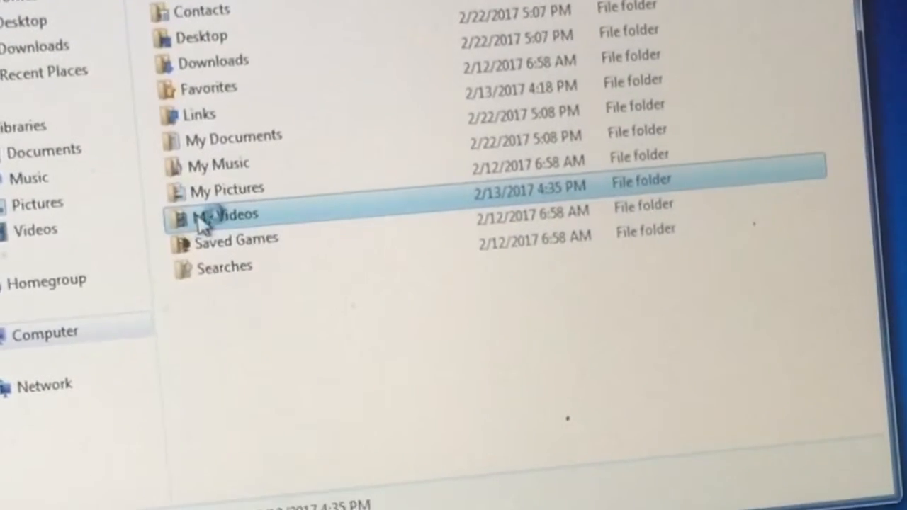
- Check the old profile's My Videos folder and return to the C: drive
{"action": "double_click", "coordinate": [226, 213]}
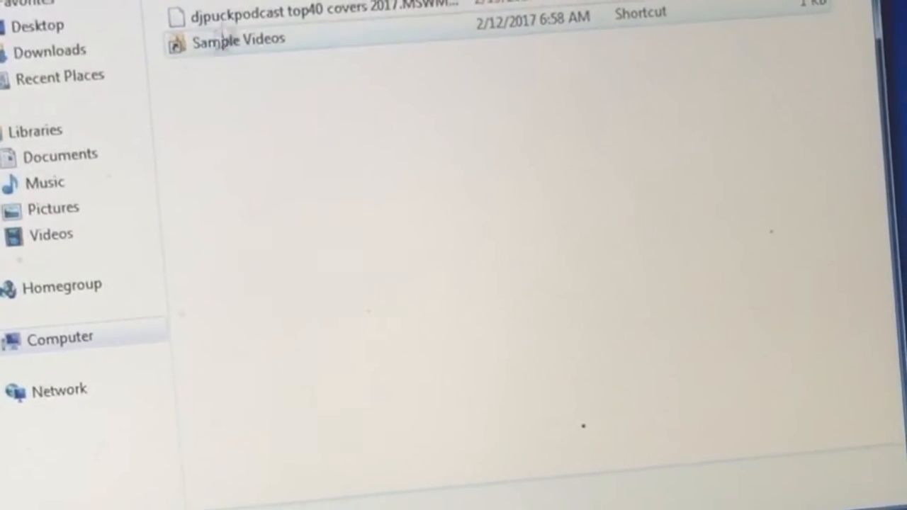
{"action": "left_click", "coordinate": [312, 14]}
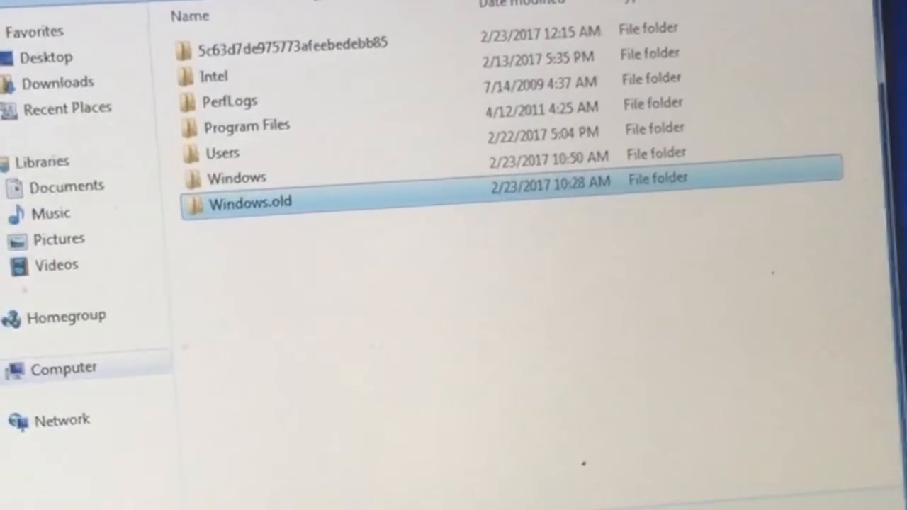
- Start a Disk Cleanup scan of Local Disk (C:) from its Properties
{"action": "left_click", "coordinate": [63, 369]}
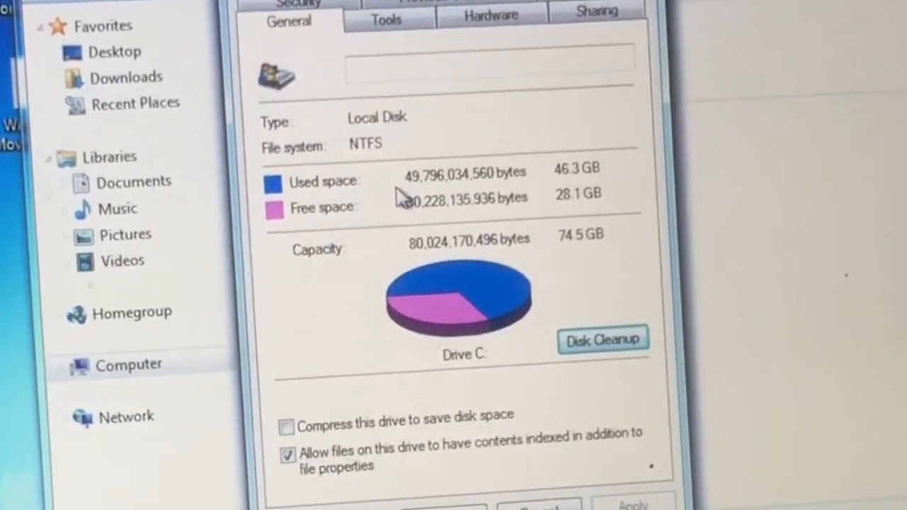
{"action": "left_click", "coordinate": [600, 341]}
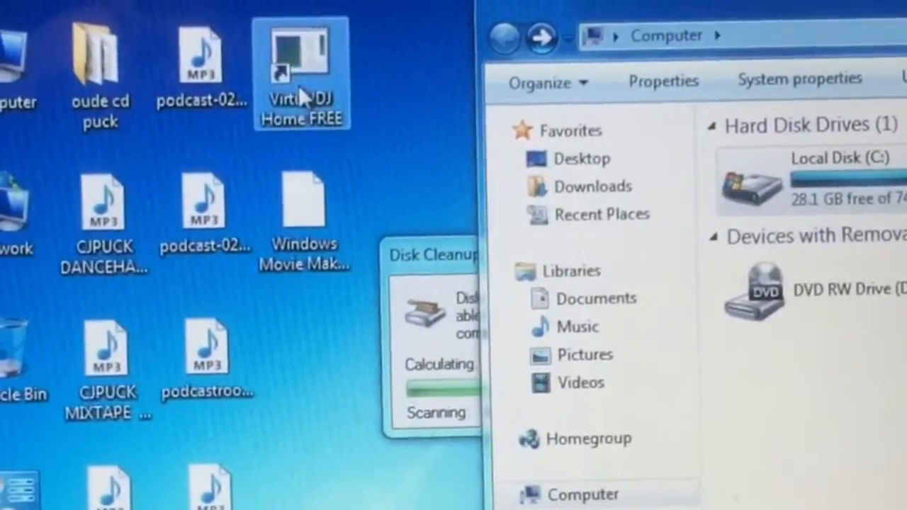
- Recycle unwanted desktop files, including the Windows Movie Maker 6.0 archive
{"action": "right_click", "coordinate": [300, 64]}
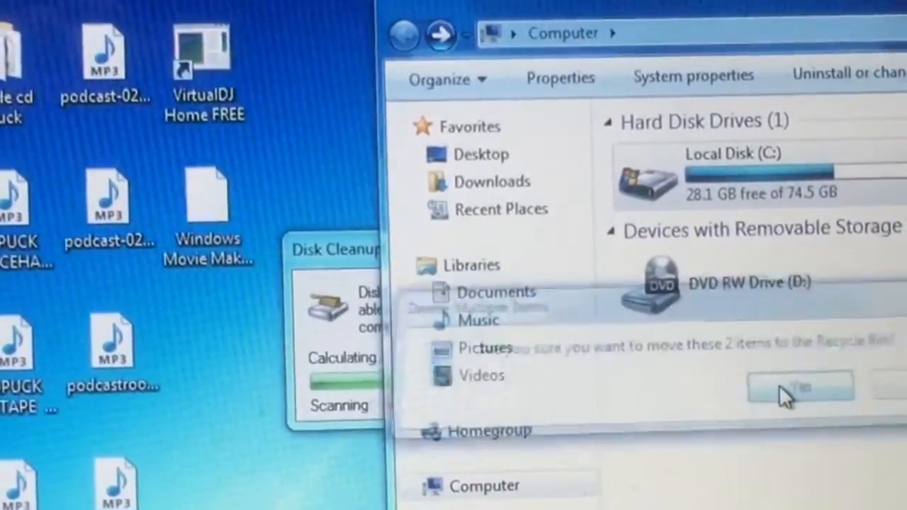
{"action": "left_click", "coordinate": [799, 388]}
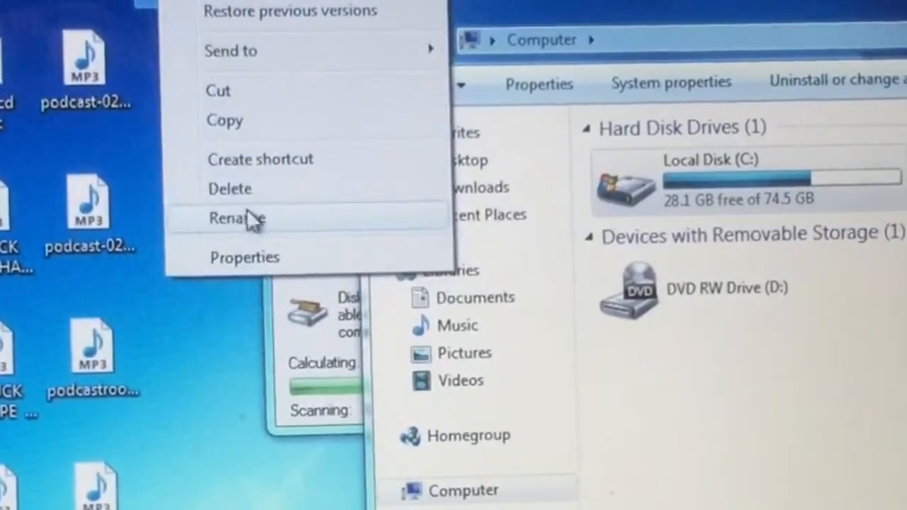
{"action": "left_click", "coordinate": [230, 188]}
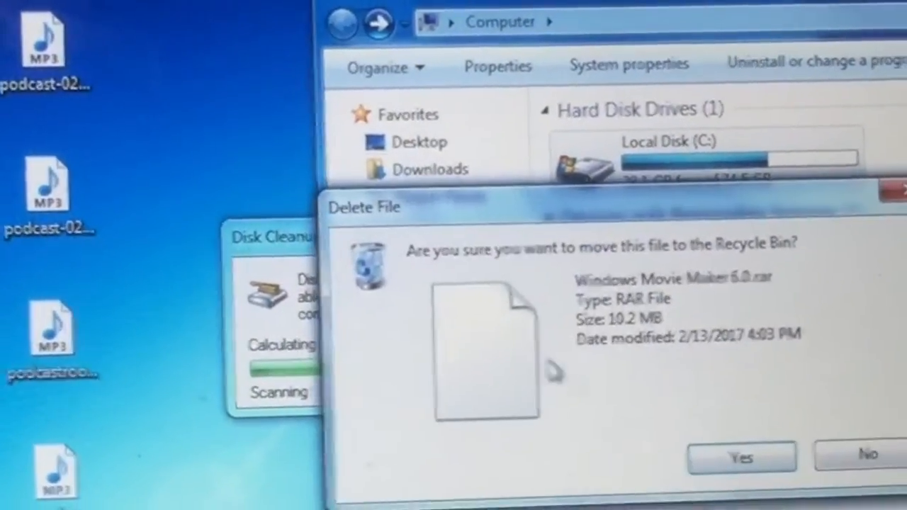
{"action": "left_click", "coordinate": [741, 456]}
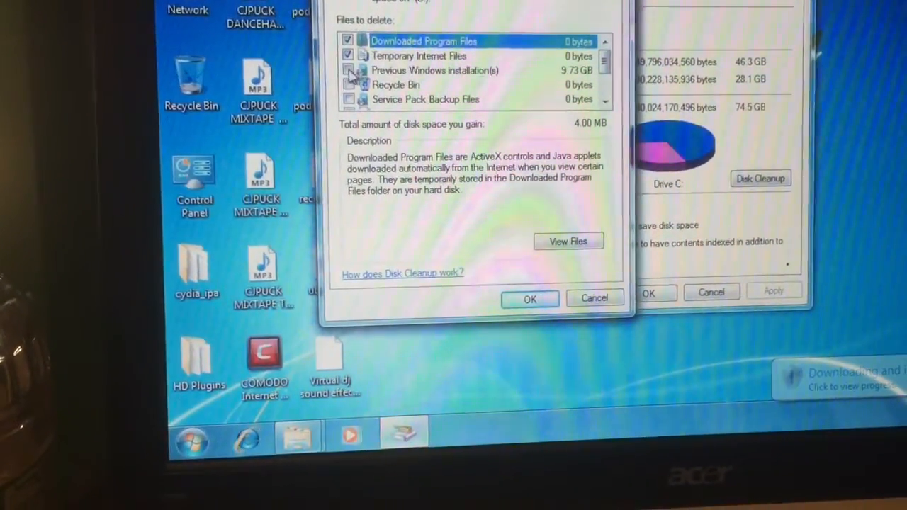
- Toggle cleanup categories, request deletion, then back out of the confirmation
{"action": "left_click", "coordinate": [349, 71]}
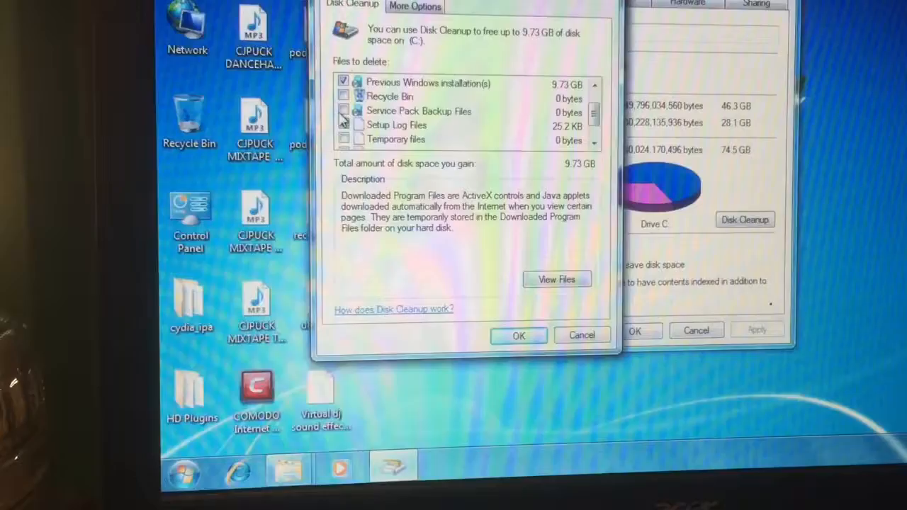
{"action": "left_click", "coordinate": [343, 125]}
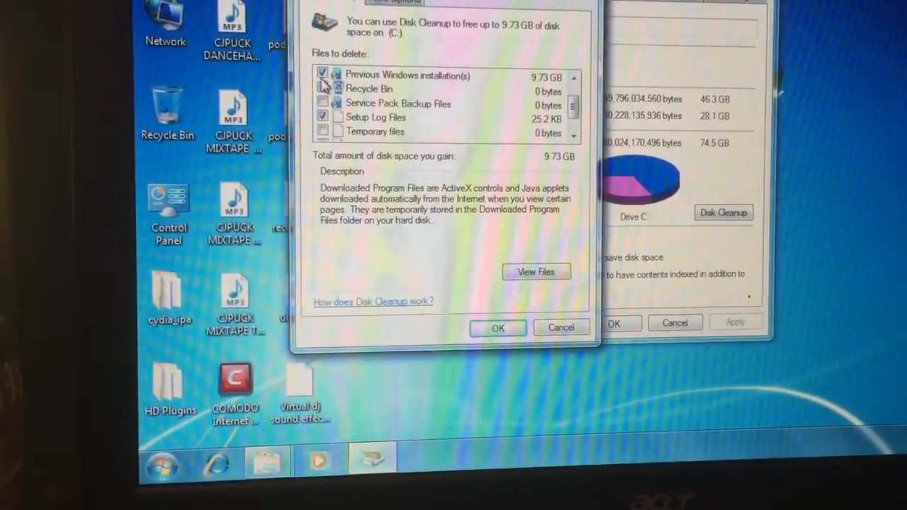
{"action": "left_click", "coordinate": [323, 75]}
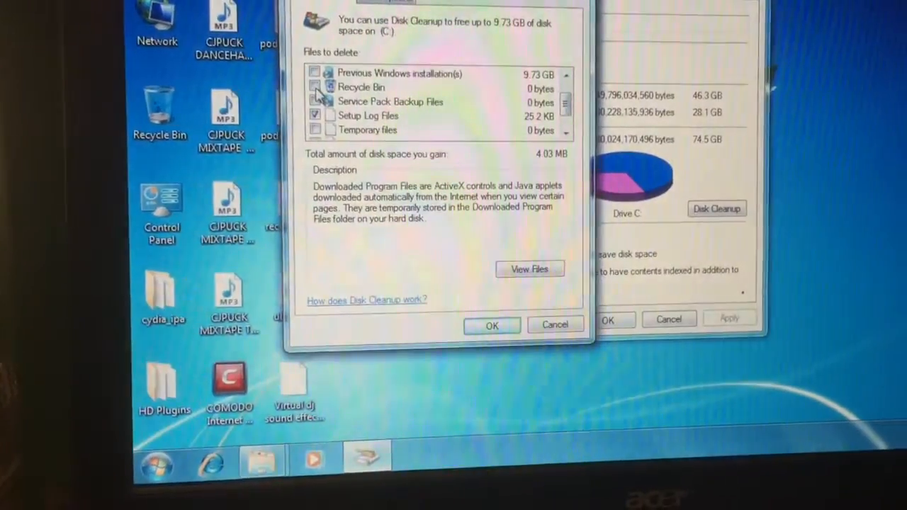
{"action": "scroll", "scroll_direction": "down", "scroll_amount": 3}
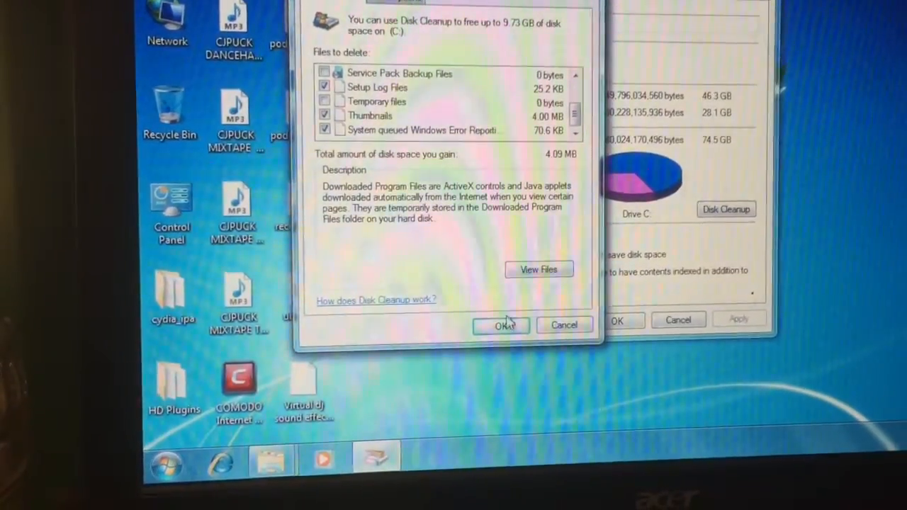
{"action": "left_click", "coordinate": [503, 324]}
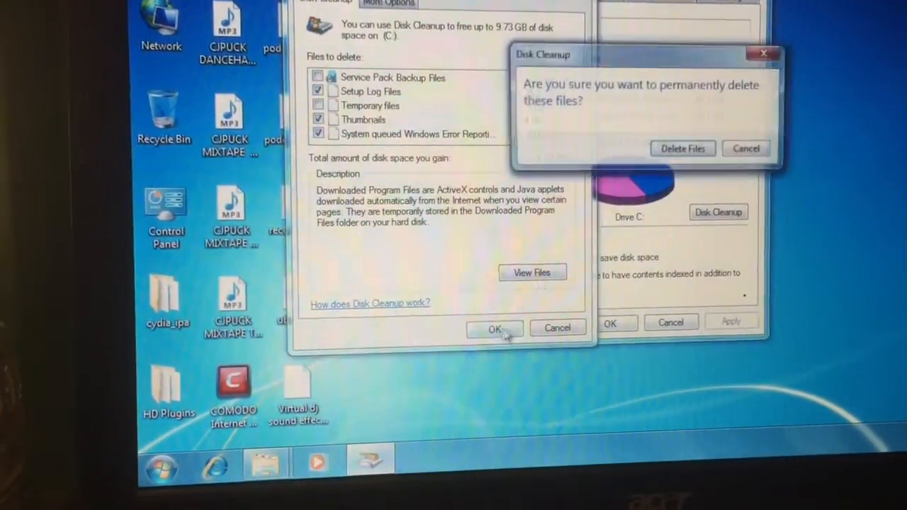
{"action": "left_click", "coordinate": [682, 149]}
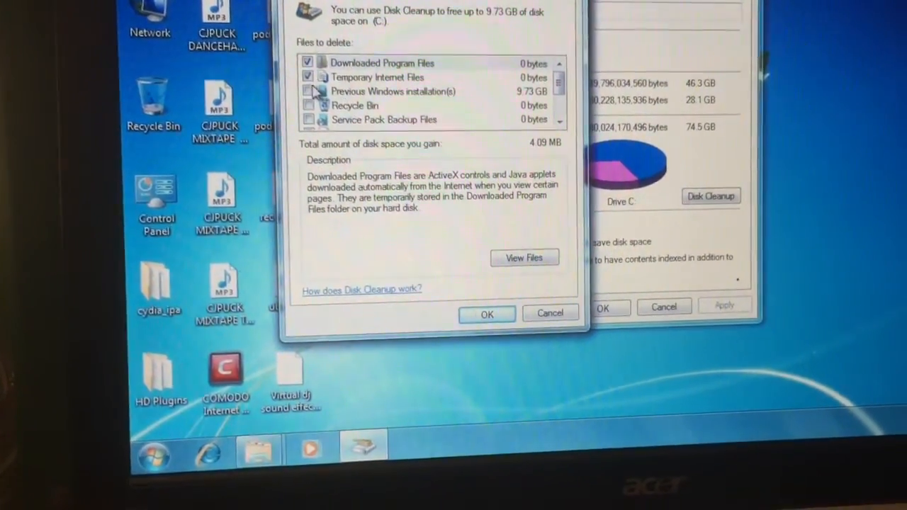
- Keep only the 9.73 GB Previous Windows installation(s) selected and request its deletion
{"action": "left_click", "coordinate": [307, 88]}
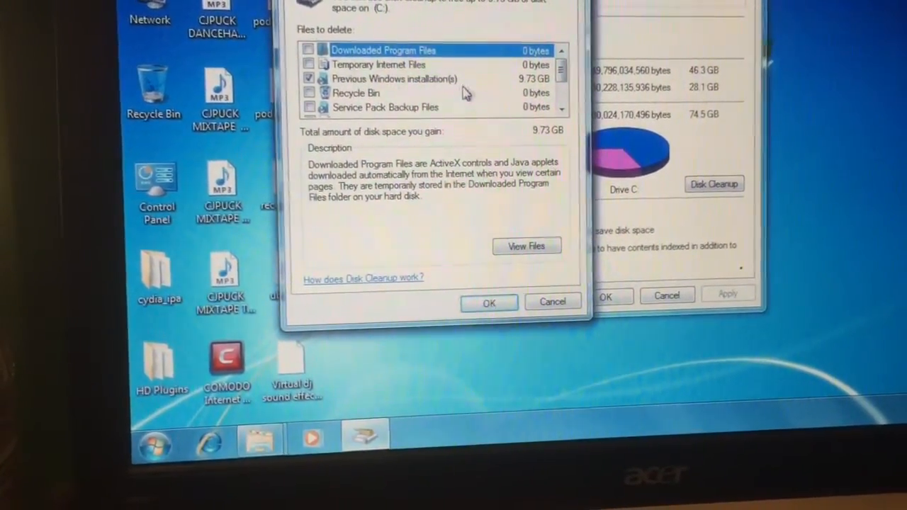
{"action": "left_click", "coordinate": [489, 303]}
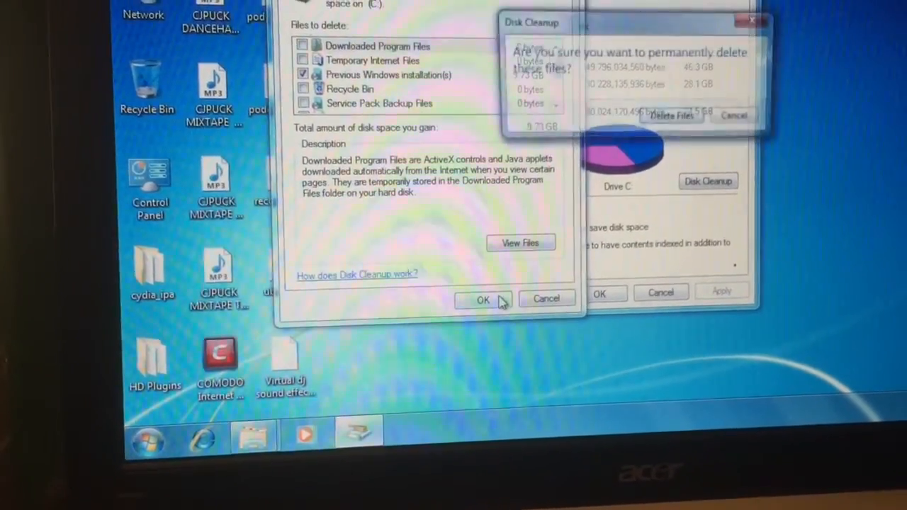
- Permanently delete the previous Windows installation files
{"action": "left_click", "coordinate": [669, 115]}
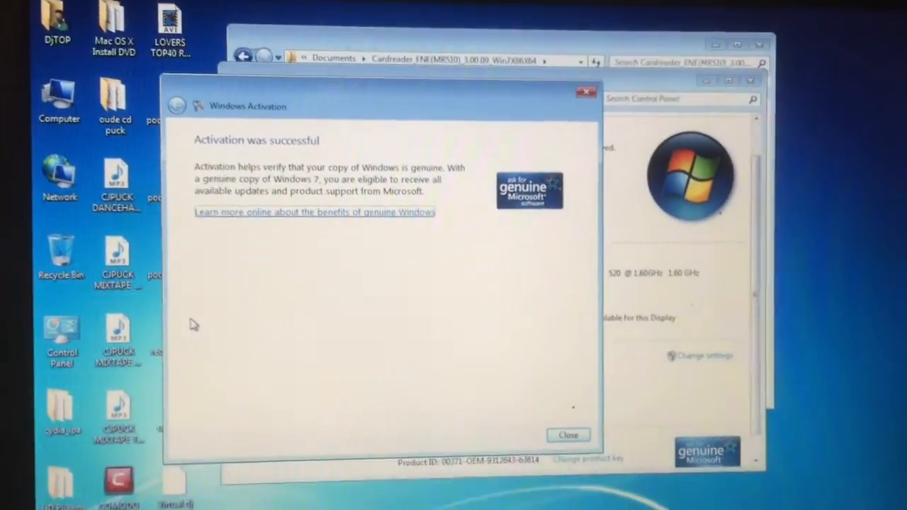
- Close the activation message, review running processes in Task Manager, and close it
{"action": "left_click", "coordinate": [566, 434]}
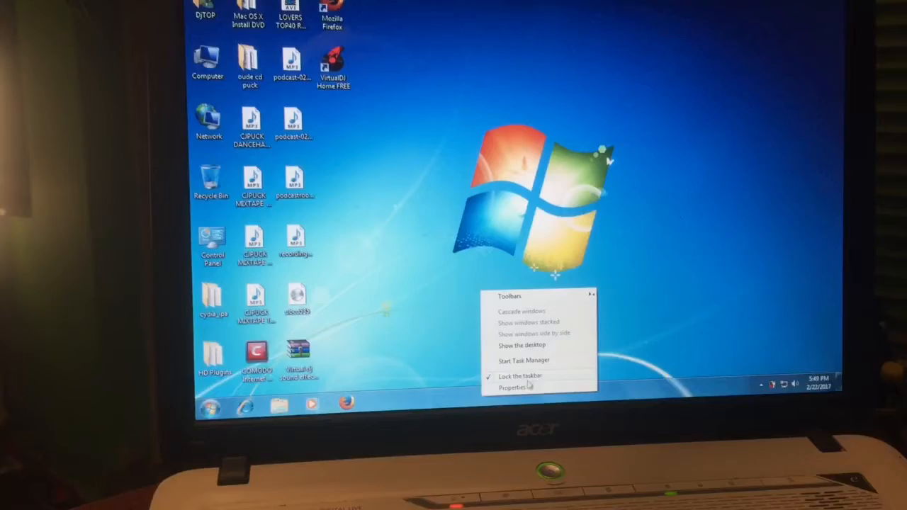
{"action": "left_click", "coordinate": [517, 360]}
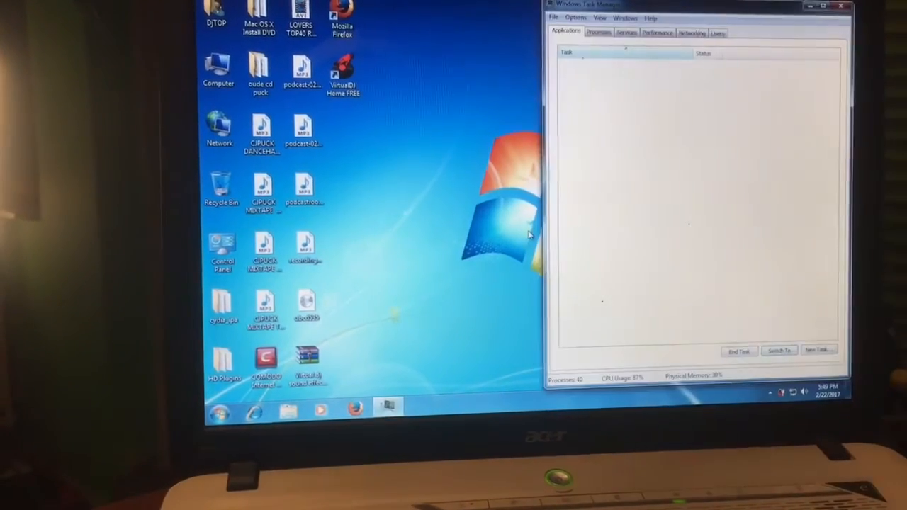
{"action": "left_click", "coordinate": [594, 28]}
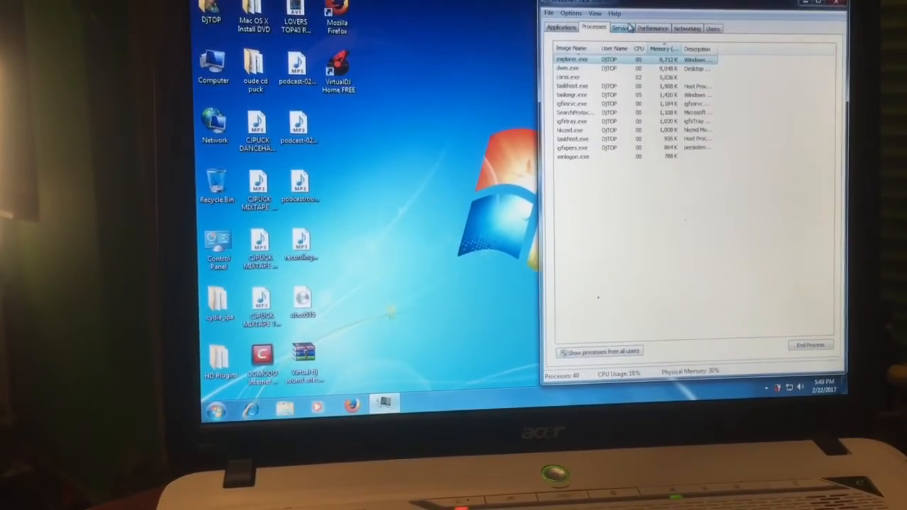
{"action": "left_click", "coordinate": [652, 29]}
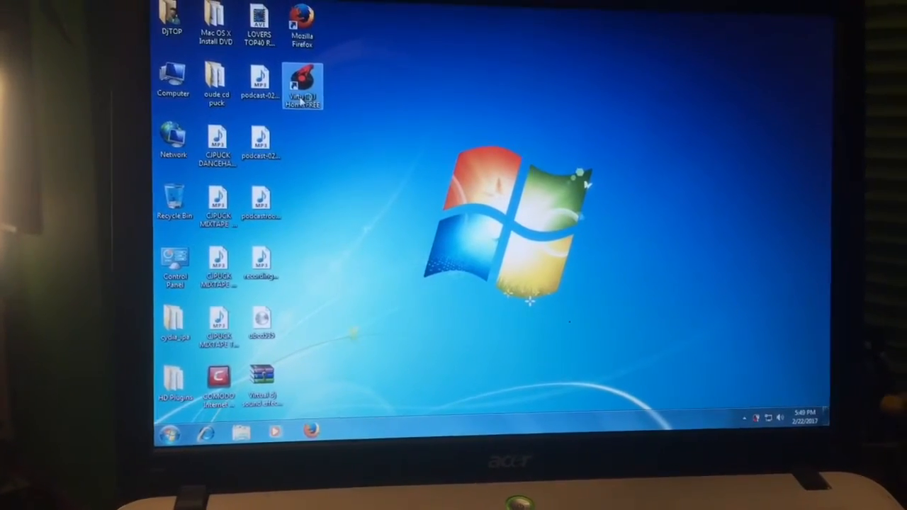
- Launch VirtualDJ Home FREE from the desktop, then exit it back to the desktop
{"action": "double_click", "coordinate": [302, 85]}
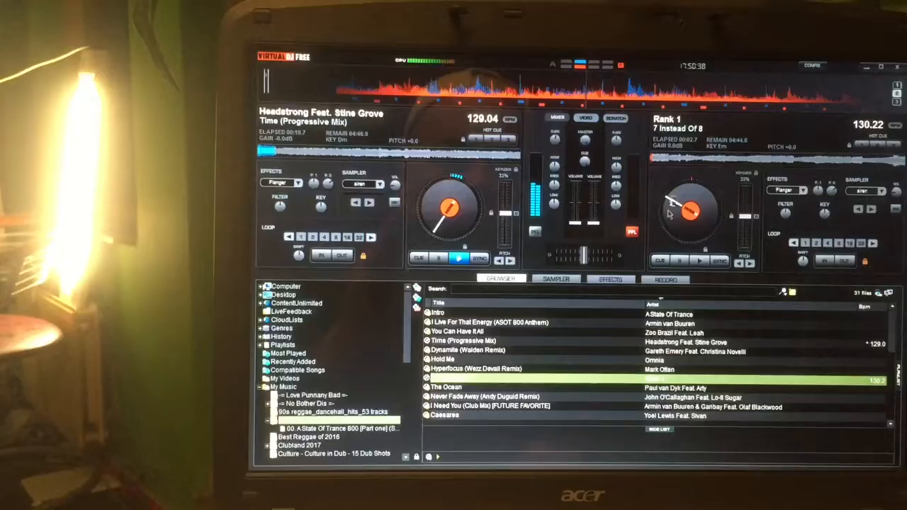
{"action": "left_click", "coordinate": [665, 279]}
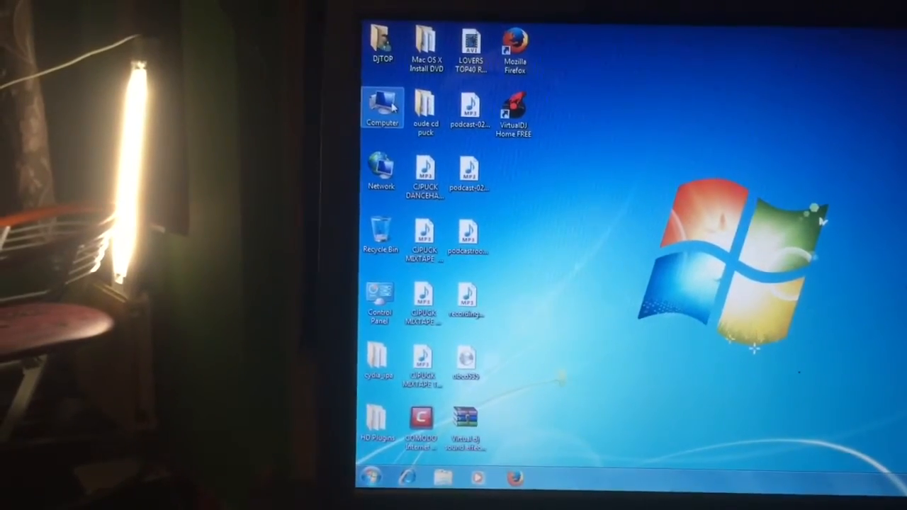
- From Computer > Properties > Advanced system settings, set Performance Options to Adjust for best performance
{"action": "right_click", "coordinate": [381, 106]}
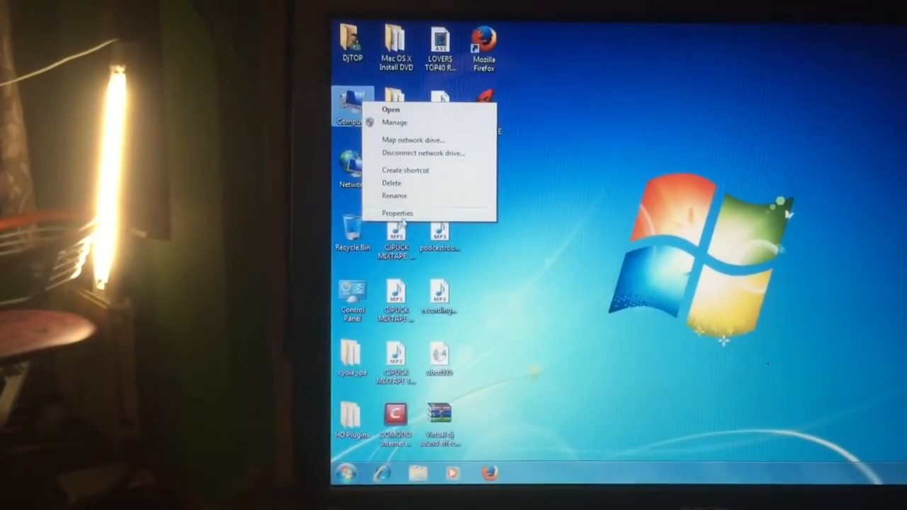
{"action": "left_click", "coordinate": [397, 212]}
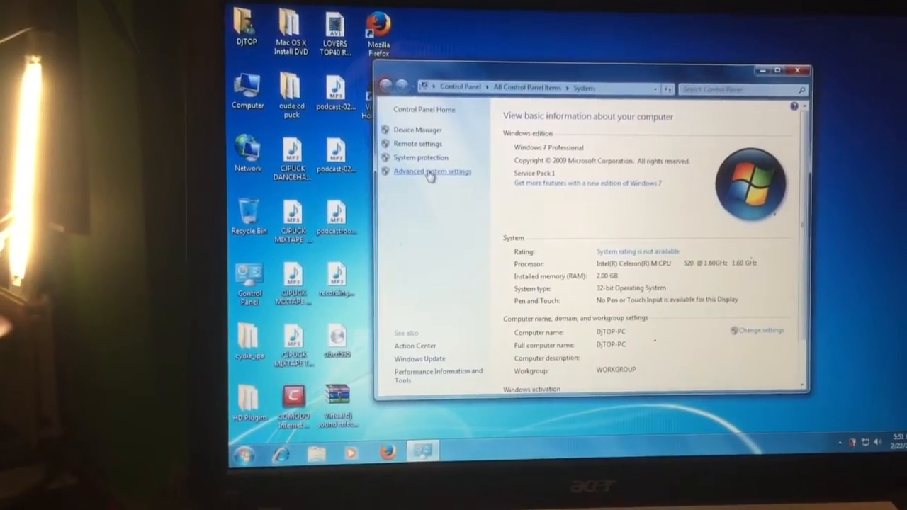
{"action": "left_click", "coordinate": [432, 171]}
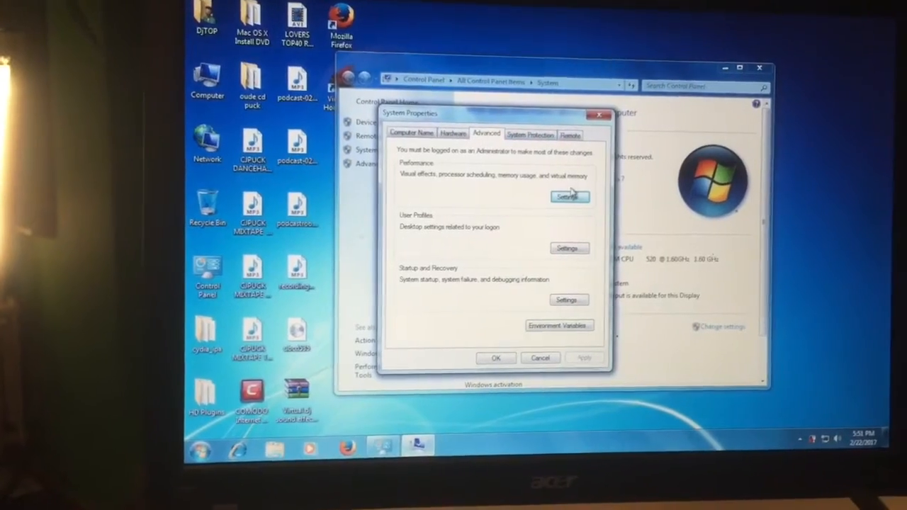
{"action": "left_click", "coordinate": [570, 195]}
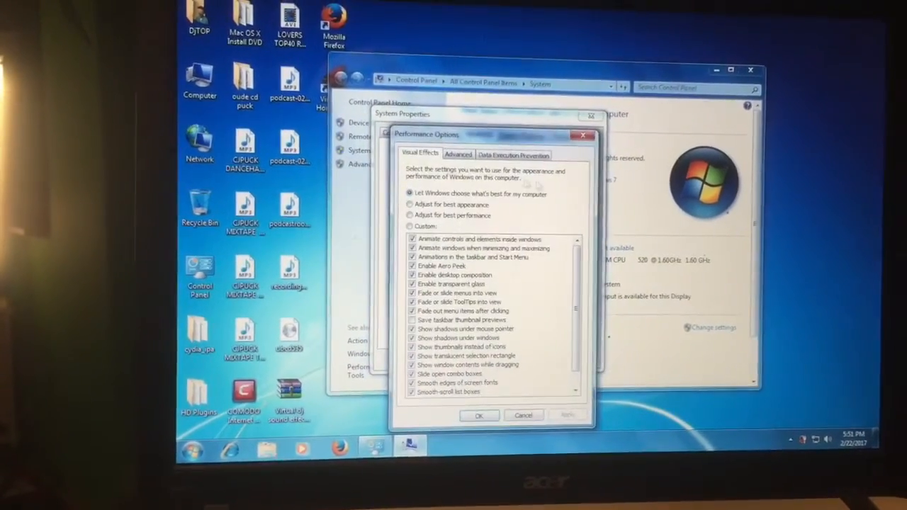
{"action": "left_click", "coordinate": [409, 216]}
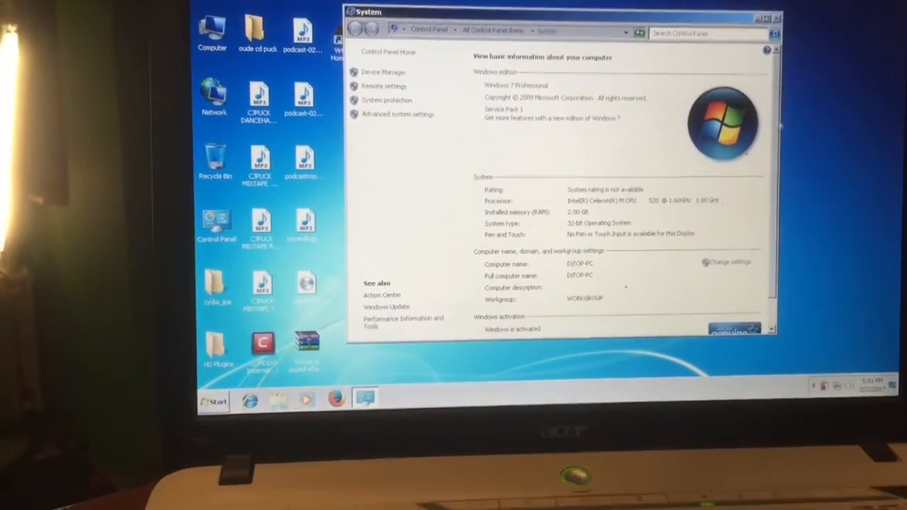
{"action": "left_click", "coordinate": [776, 17]}
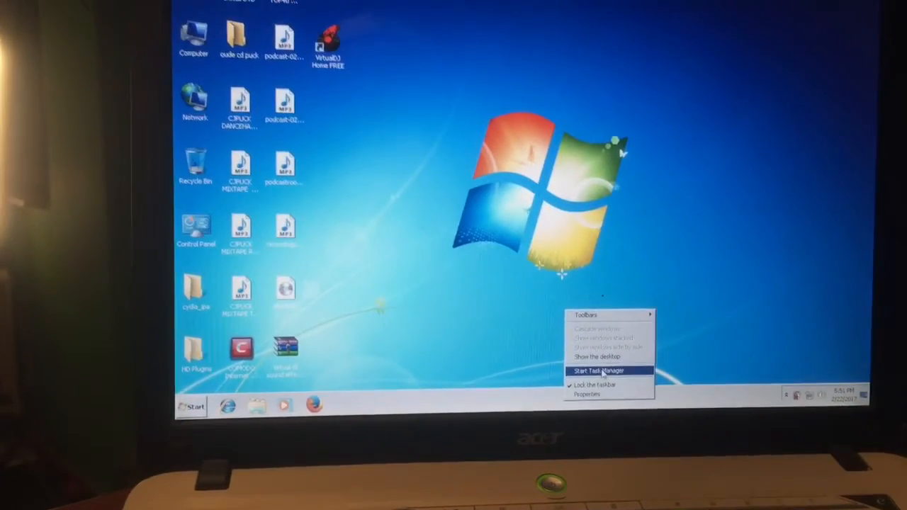
- Dismiss the remaining dialog and relaunch VirtualDJ Home FREE with the classic look applied
{"action": "left_click", "coordinate": [595, 371]}
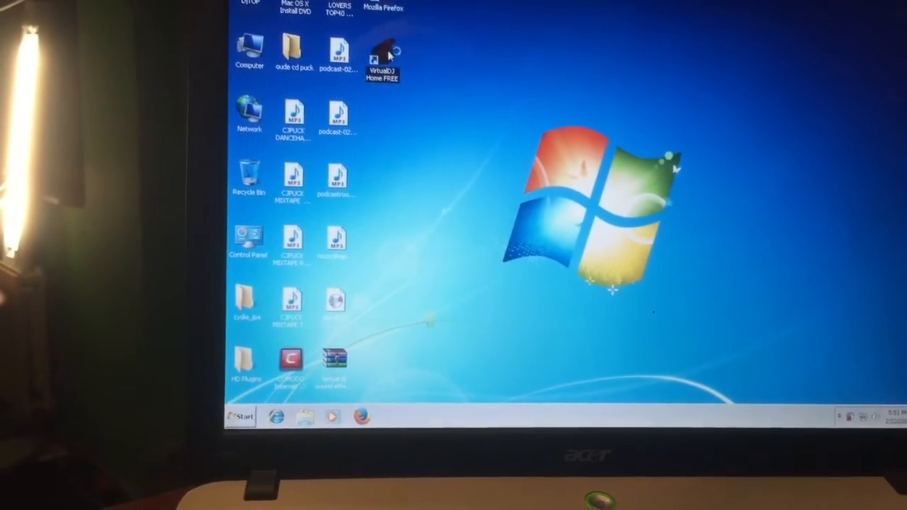
{"action": "double_click", "coordinate": [382, 53]}
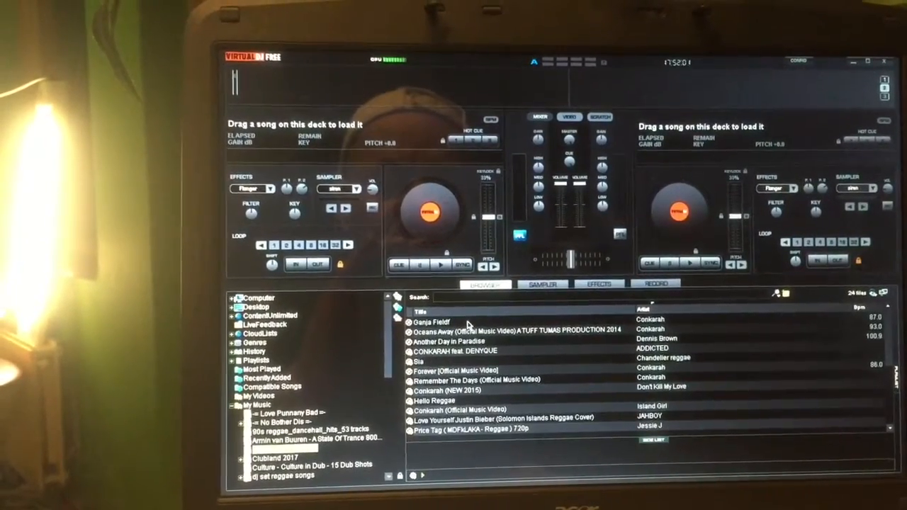
- Load a song from the VirtualDJ music library onto a deck
{"action": "double_click", "coordinate": [433, 323]}
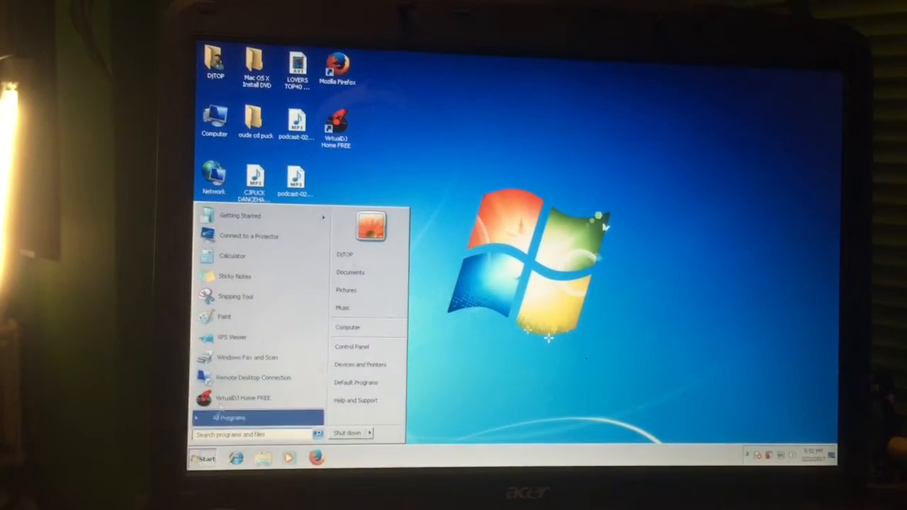
- Close the Start menu and bring up the context menu for the Computer desktop icon
{"action": "left_click", "coordinate": [227, 417]}
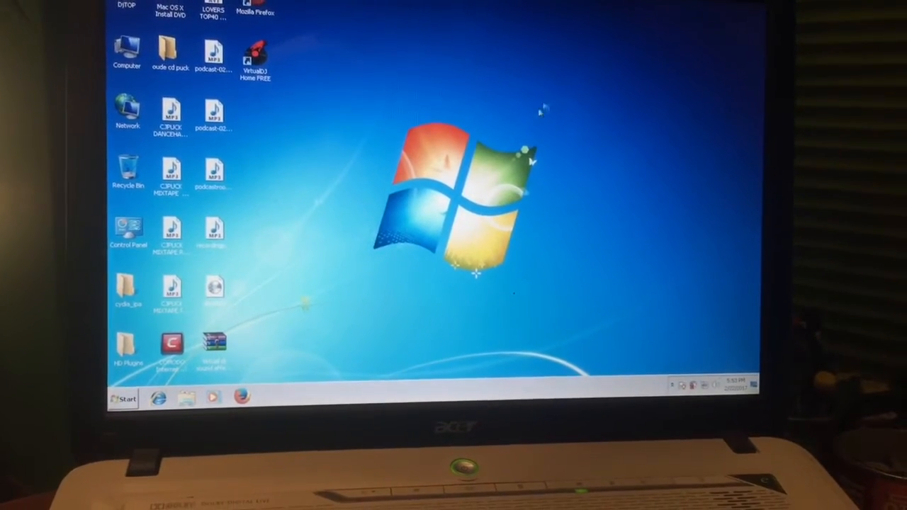
{"action": "left_click", "coordinate": [242, 396]}
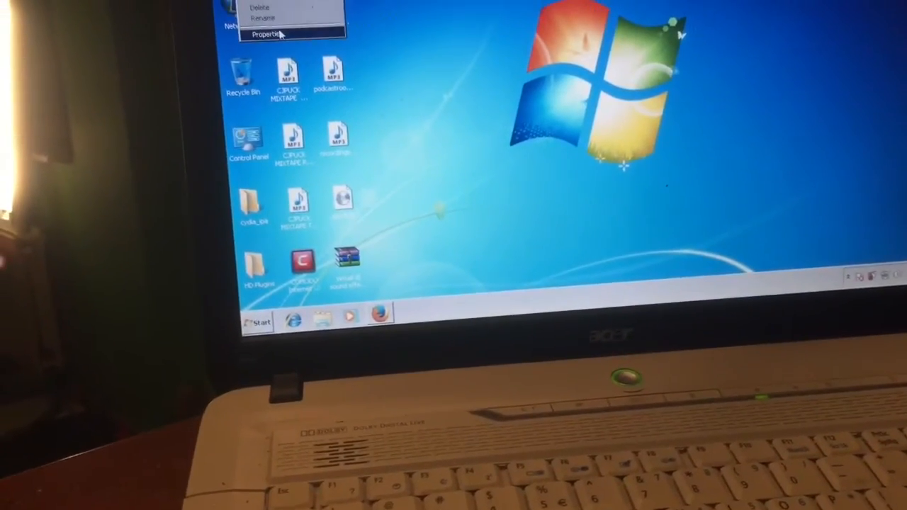
- Show the System properties page and launch Device Manager from its left pane
{"action": "left_click", "coordinate": [268, 34]}
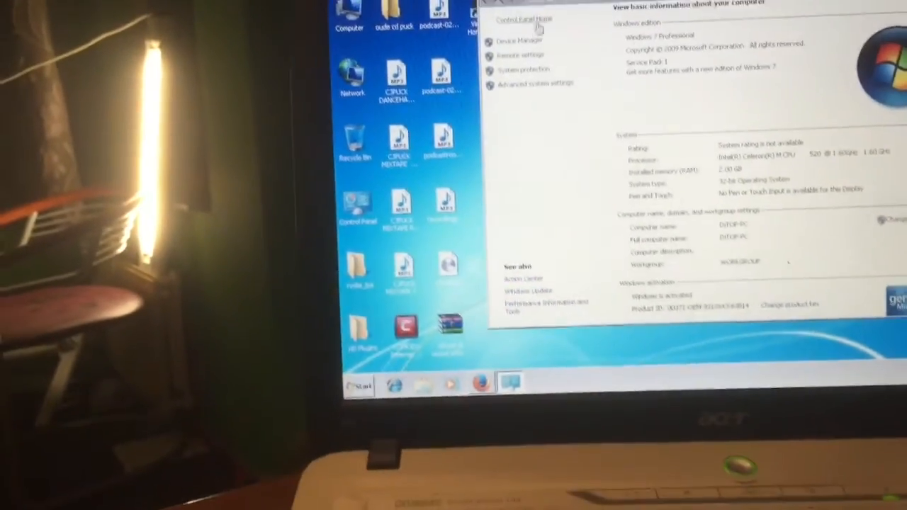
{"action": "left_click", "coordinate": [518, 40]}
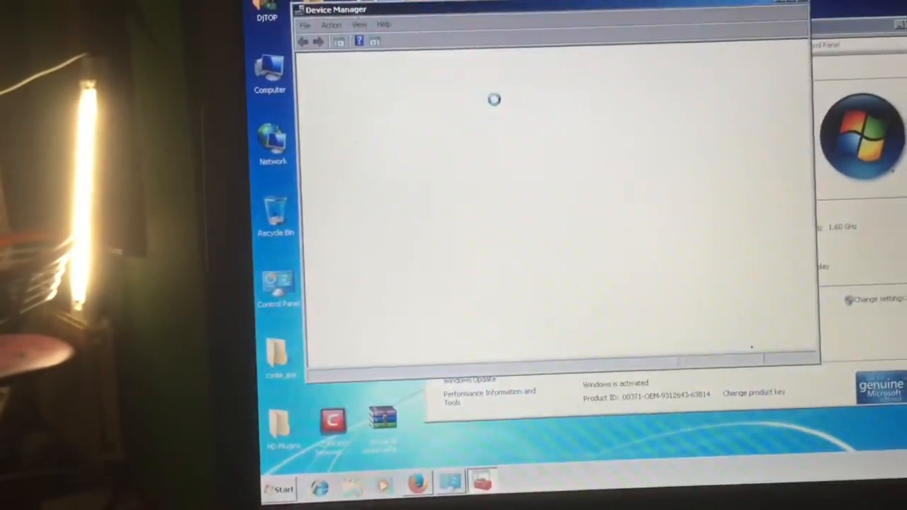
- Expand Processors to show the Intel Celeron M CPU and expand SD host adapters
{"action": "left_click", "coordinate": [621, 86]}
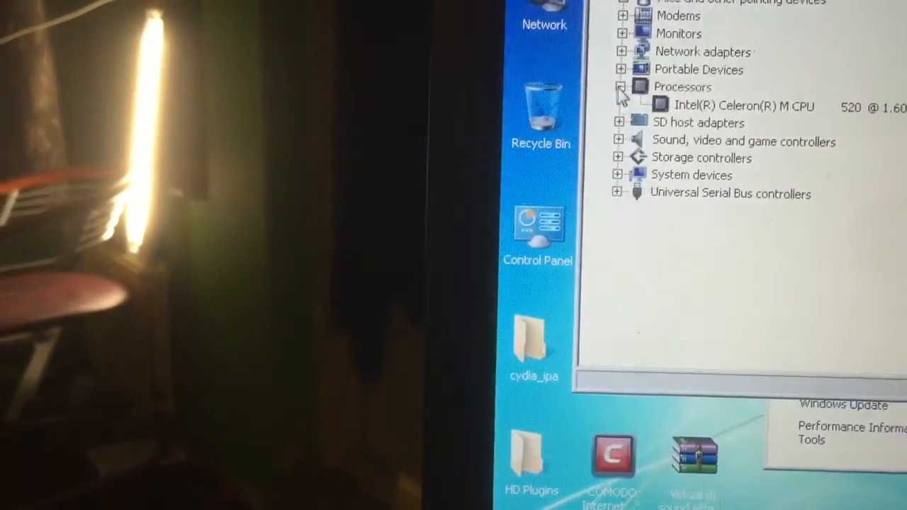
{"action": "left_click", "coordinate": [621, 122]}
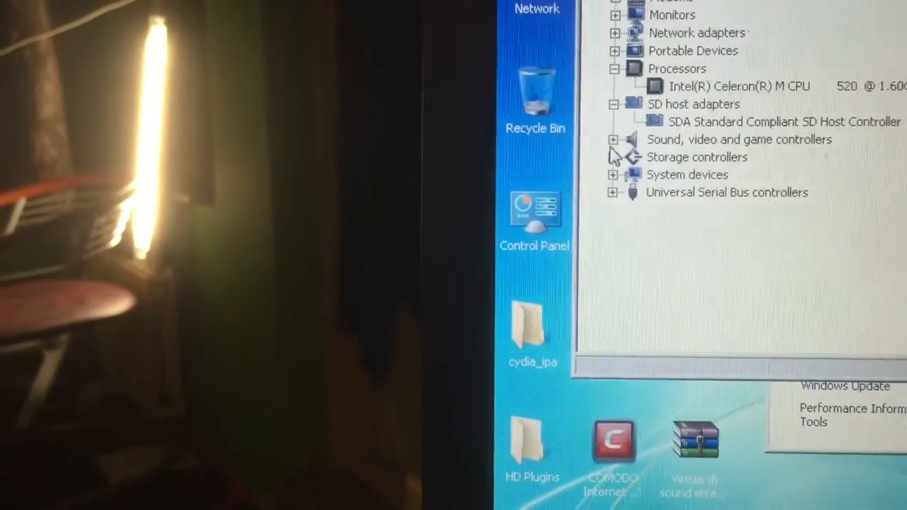